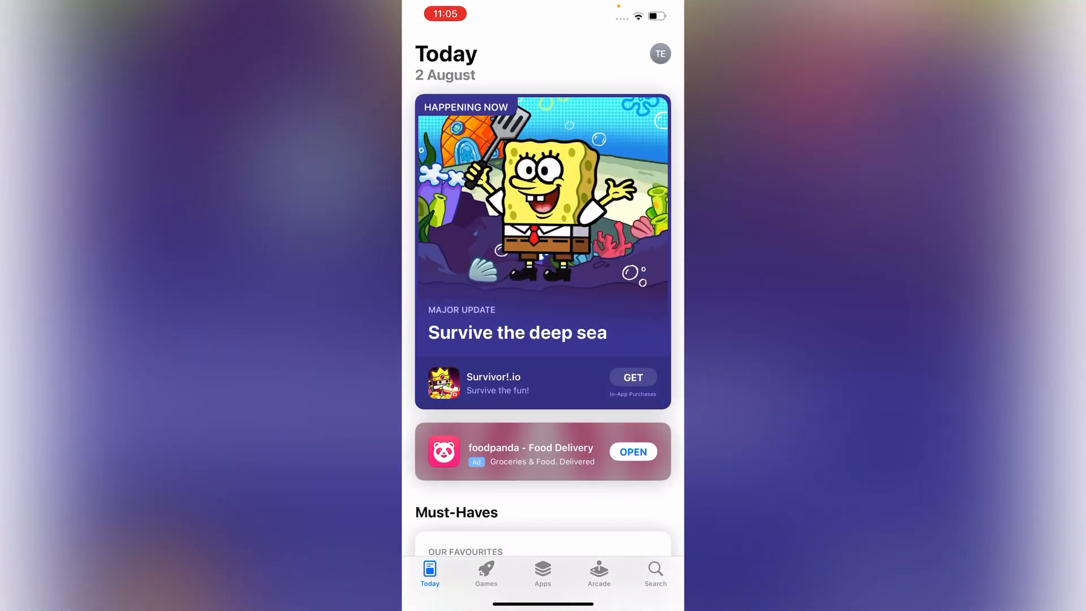
- Bring up the account menu from the profile avatar on the Today page
{"action": "left_click", "coordinate": [659, 53]}
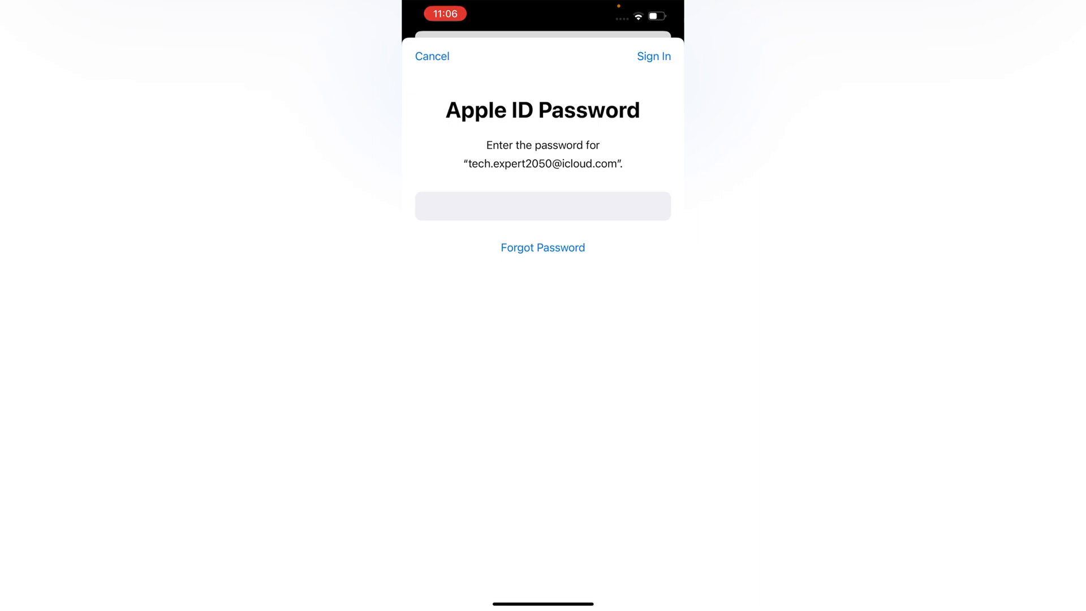
- Sign in with the Apple ID password and go to the account's Country/Region page
{"action": "left_click", "coordinate": [653, 57]}
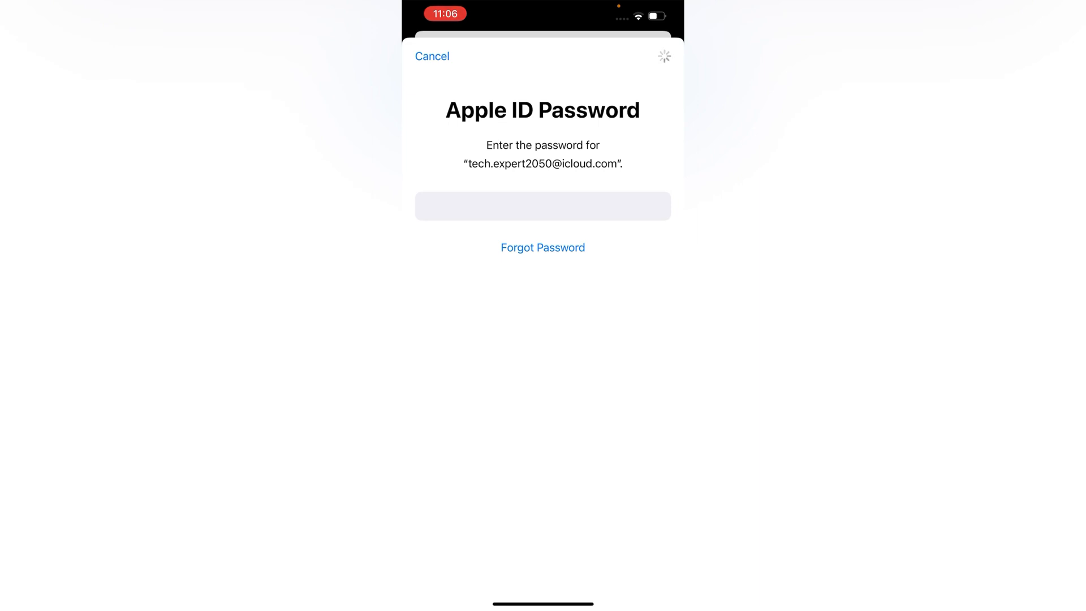
{"action": "left_click", "coordinate": [541, 206]}
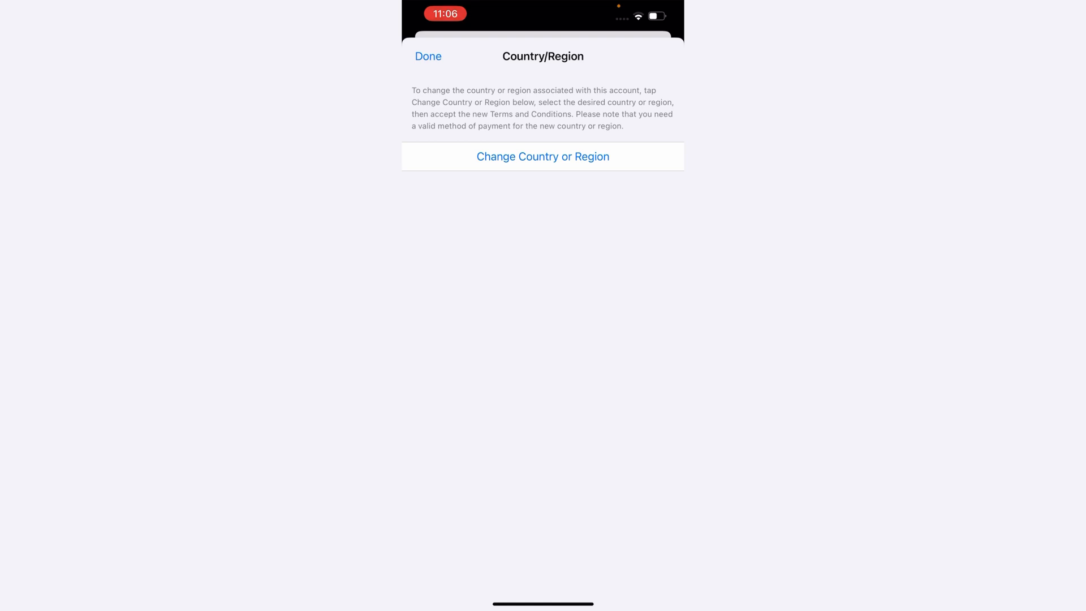
- Start Change Country or Region and choose New Zealand from the list
{"action": "left_click", "coordinate": [542, 156]}
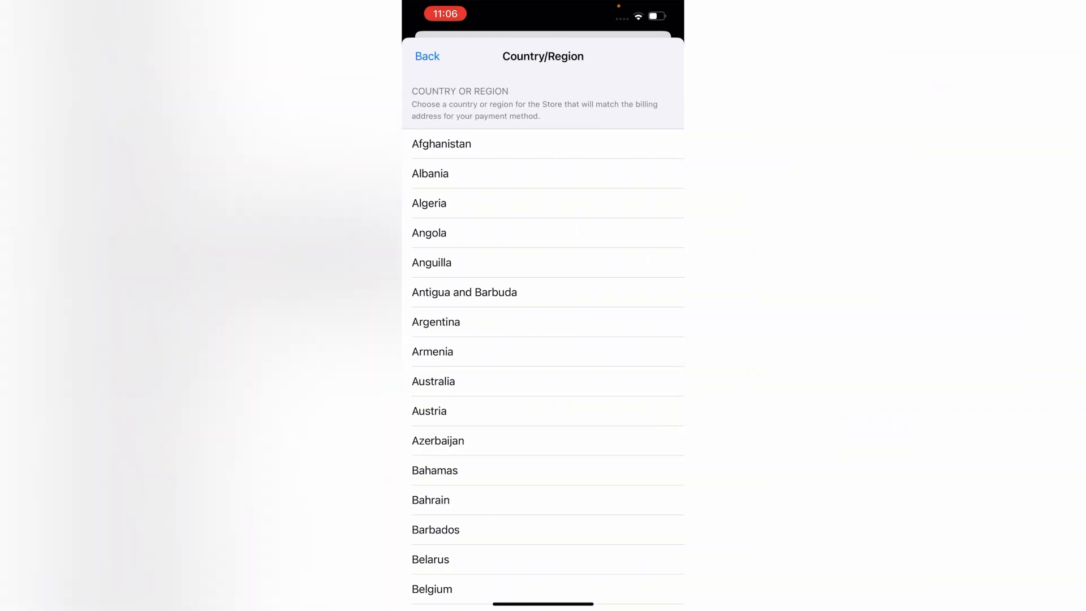
{"action": "scroll", "scroll_direction": "down", "scroll_amount": 3}
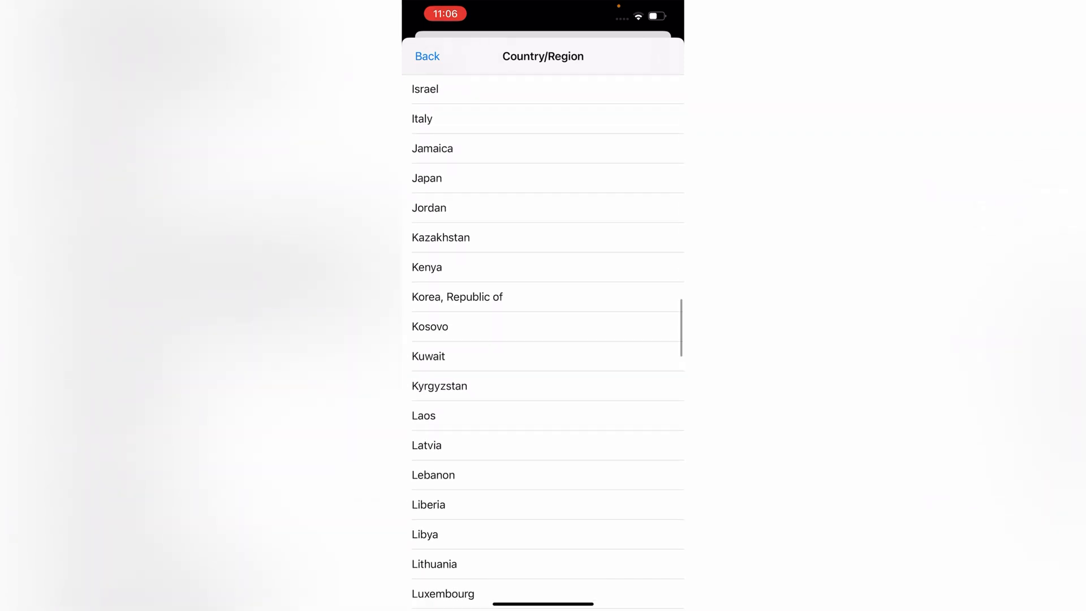
{"action": "scroll", "scroll_direction": "down", "scroll_amount": 3}
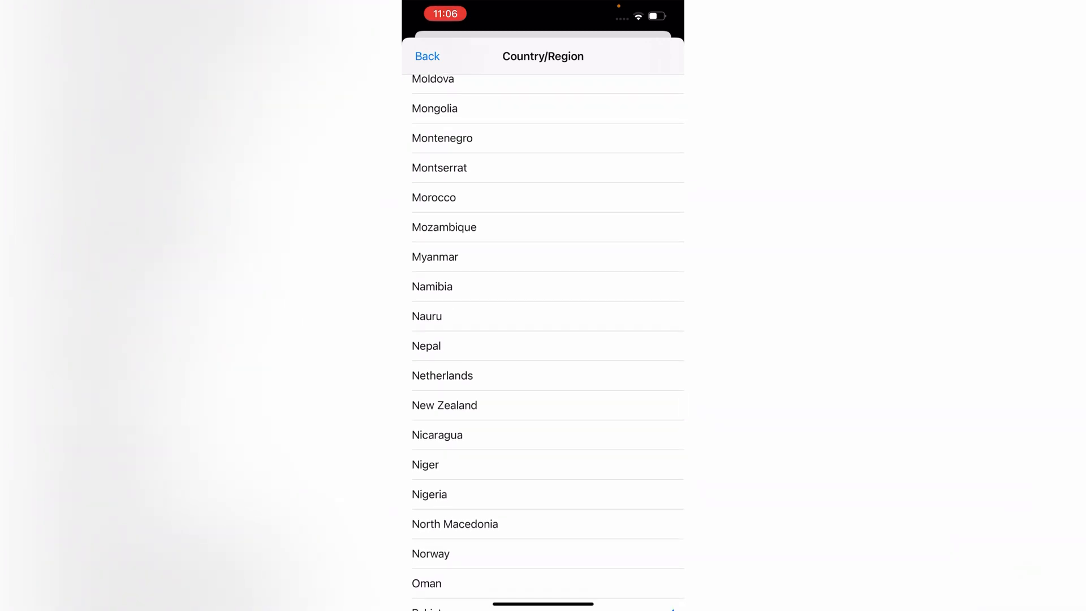
{"action": "left_click", "coordinate": [444, 405]}
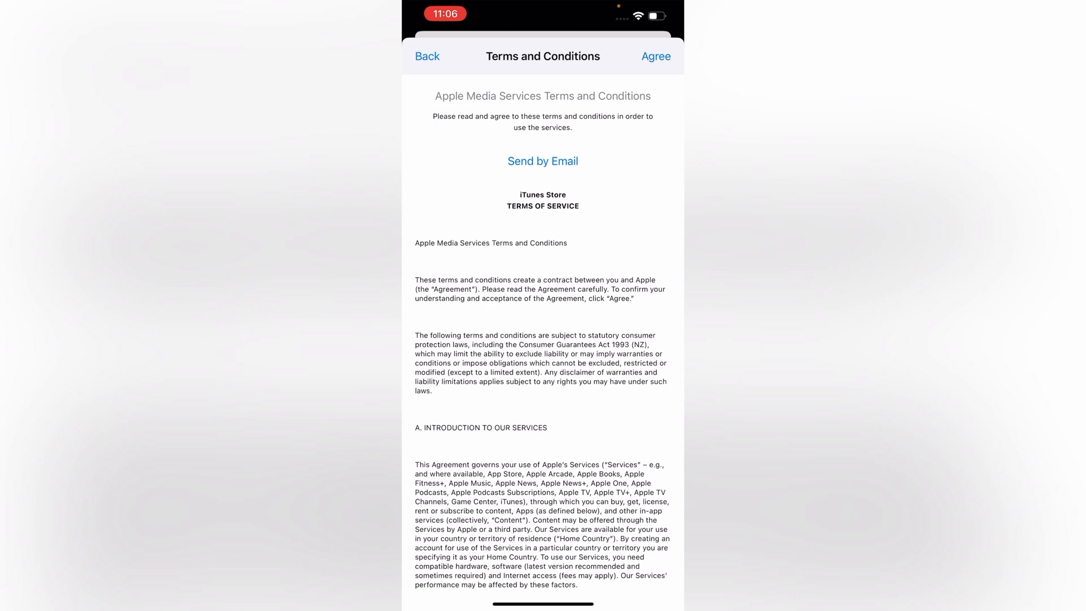
- Agree to the New Zealand Apple Media Services terms and confirm the agreement alert
{"action": "left_click", "coordinate": [655, 57]}
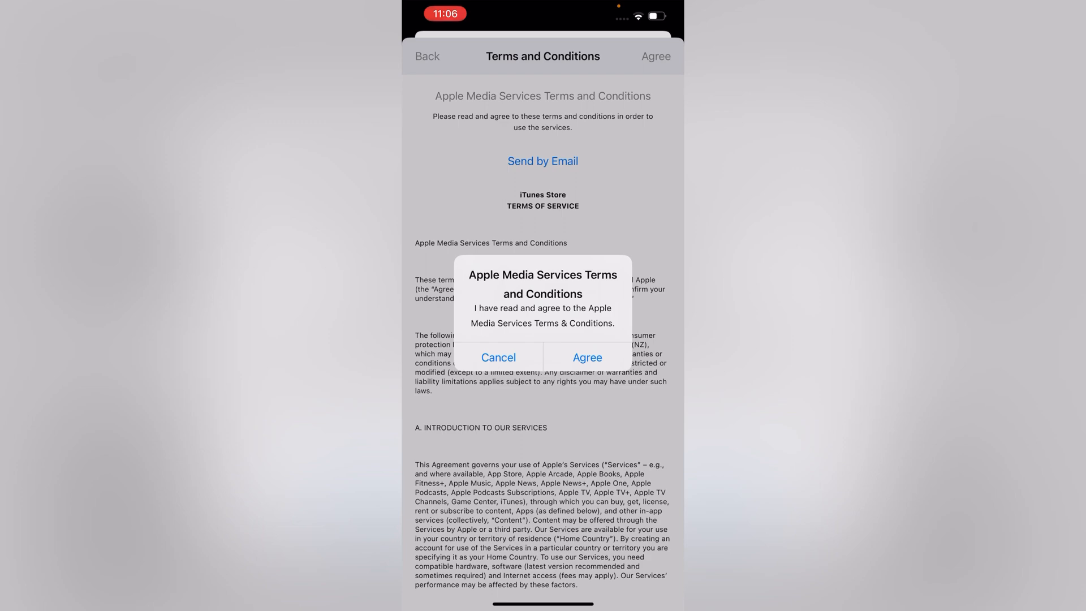
{"action": "left_click", "coordinate": [498, 358]}
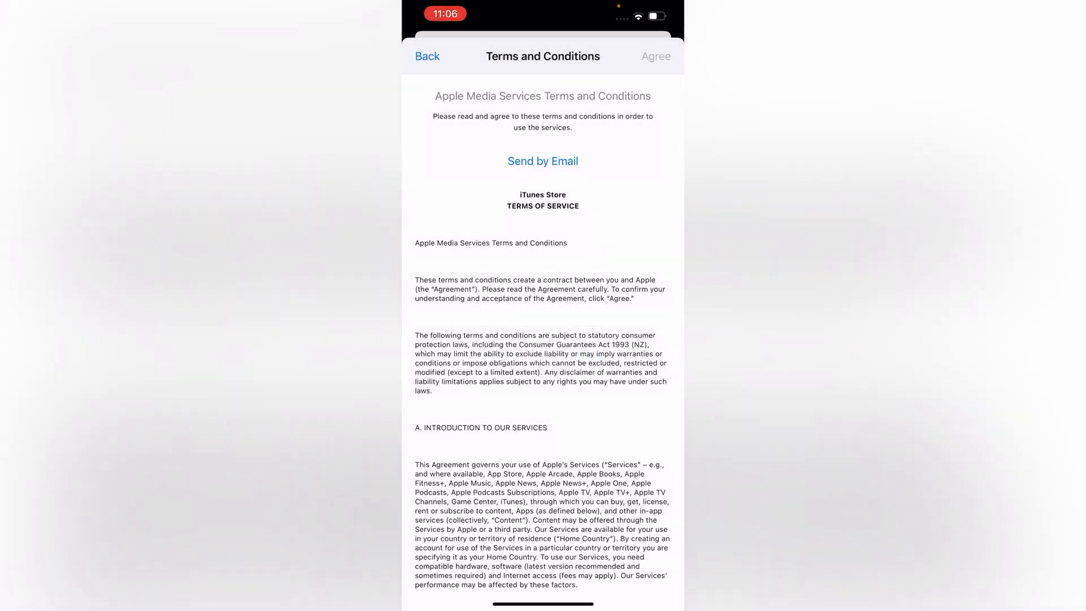
{"action": "left_click", "coordinate": [655, 57]}
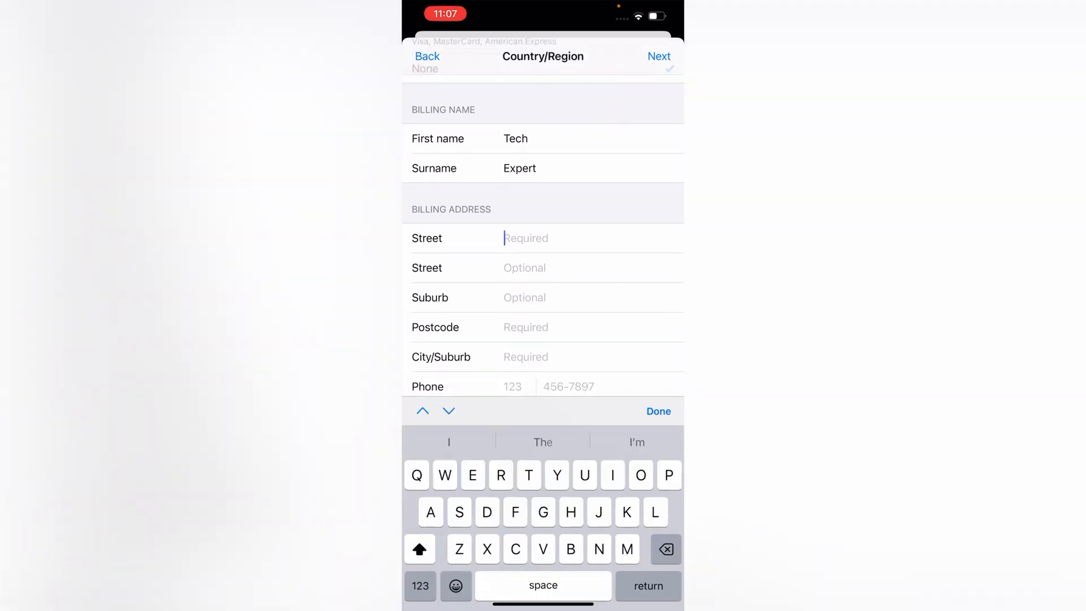
- Fill the billing street as '1st avenue' and continue with postcode 100002 and phone 321
{"action": "left_click", "coordinate": [419, 585]}
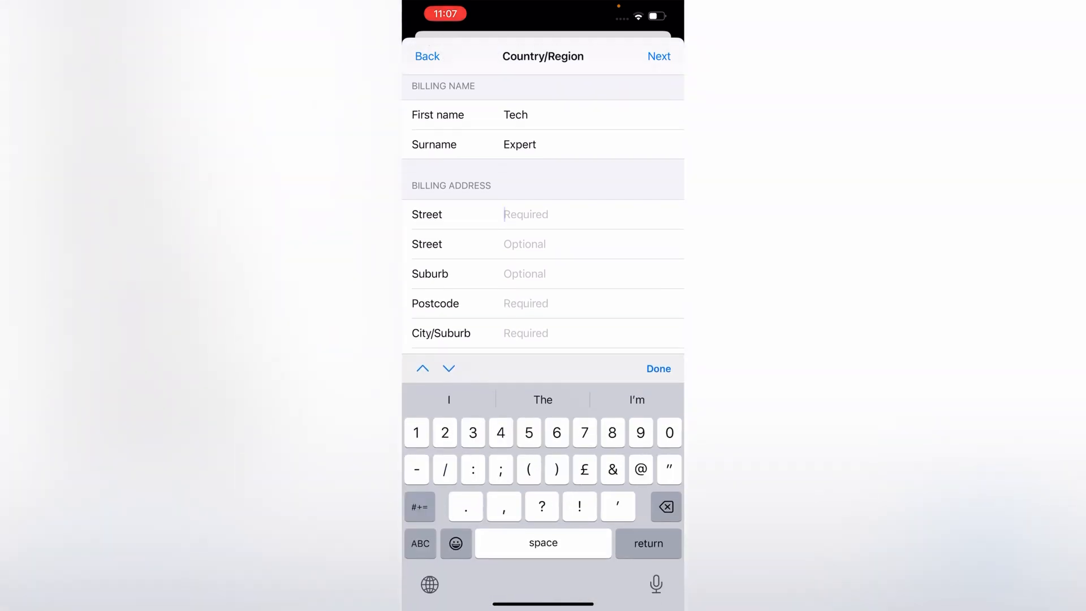
{"action": "type", "text": "s"}
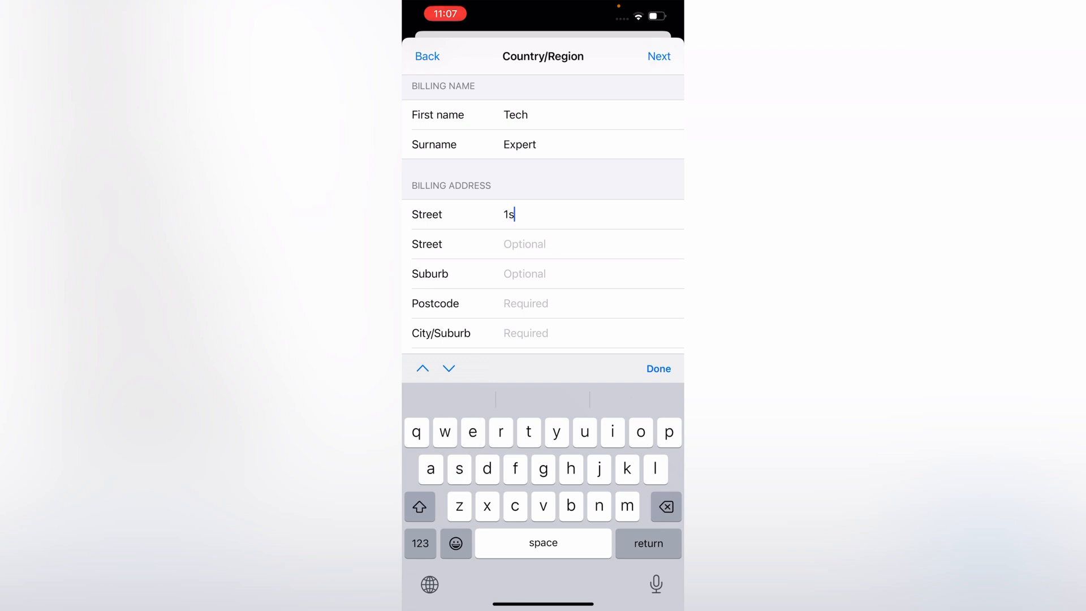
{"action": "type", "text": "t"}
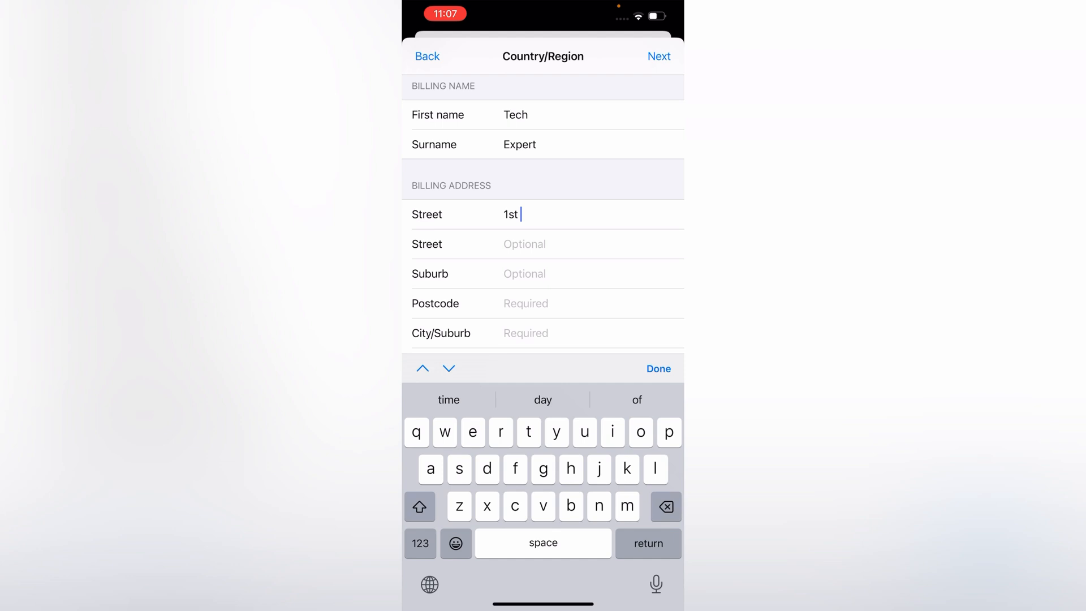
{"action": "type", "text": "av"}
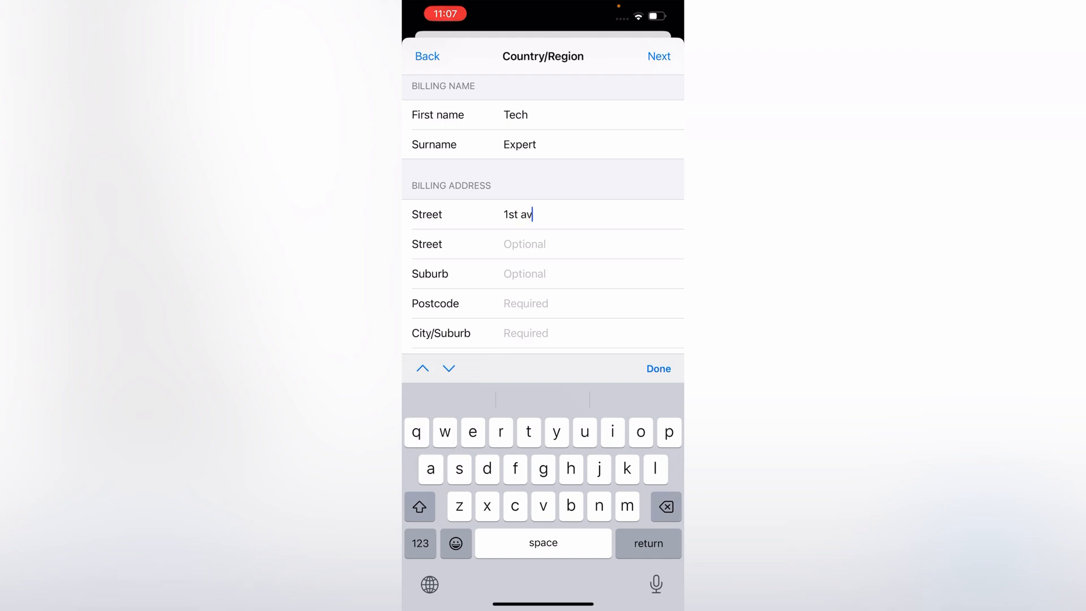
{"action": "type", "text": "enue"}
{"action": "type", "text": "321"}
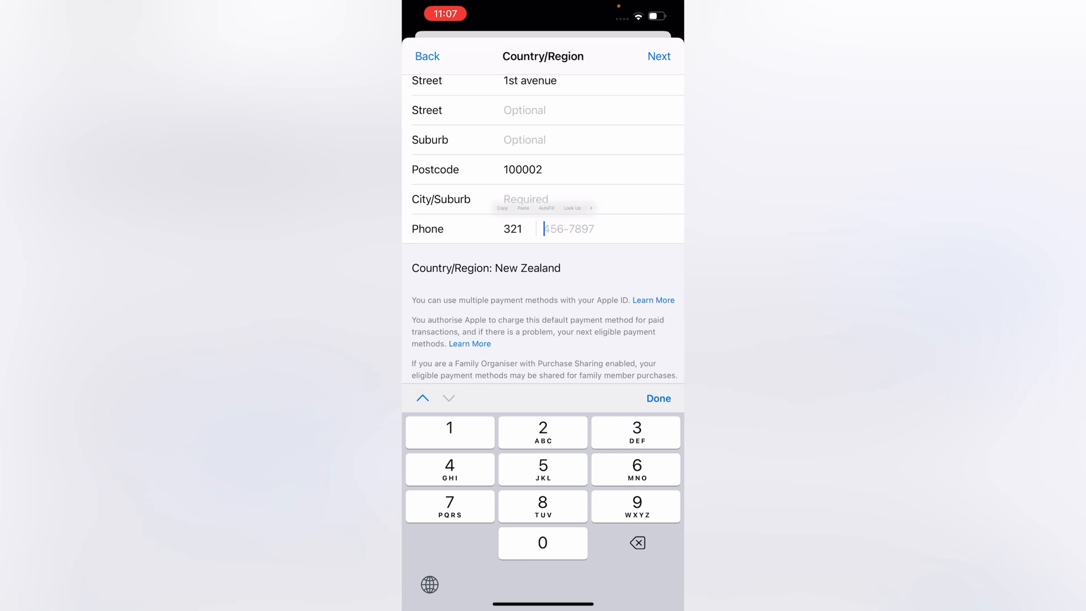
{"action": "left_click", "coordinate": [542, 469]}
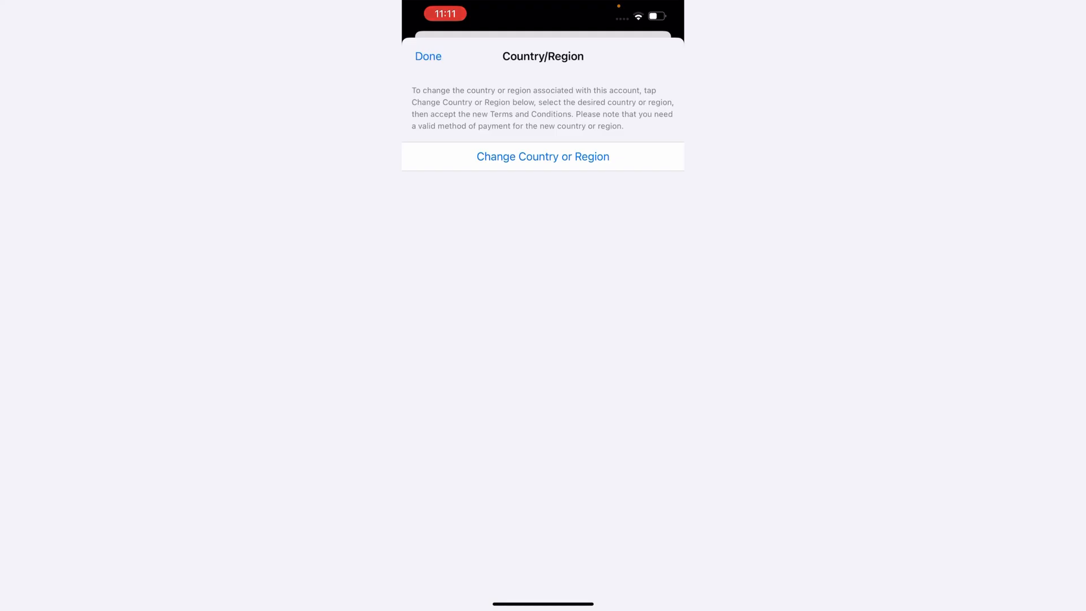
- Reopen the country list and scroll to the checkmark beside New Zealand
{"action": "left_click", "coordinate": [542, 157]}
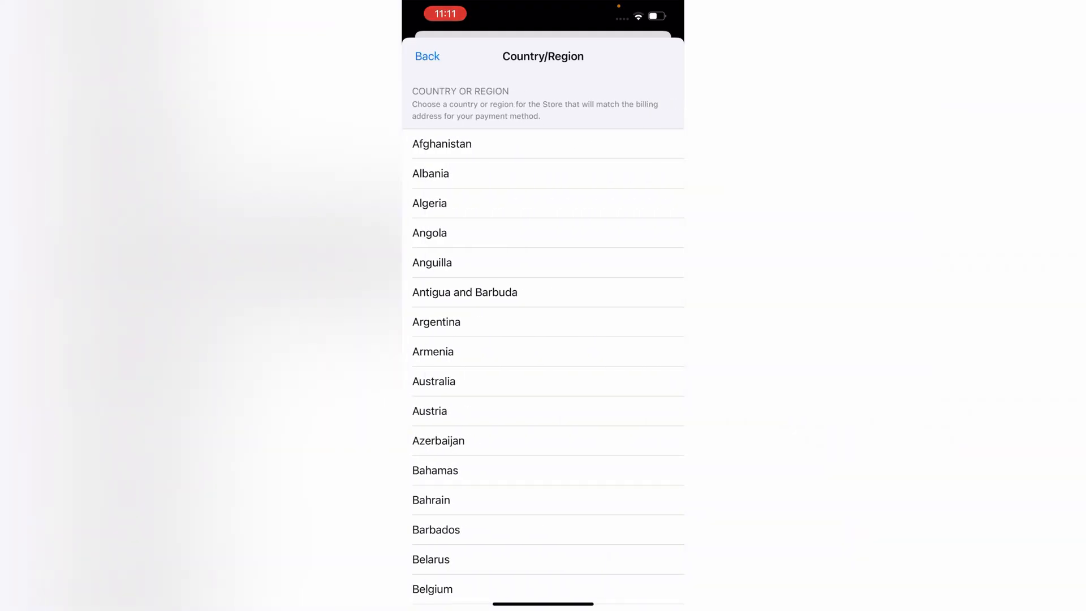
{"action": "scroll", "scroll_direction": "down", "scroll_amount": 3}
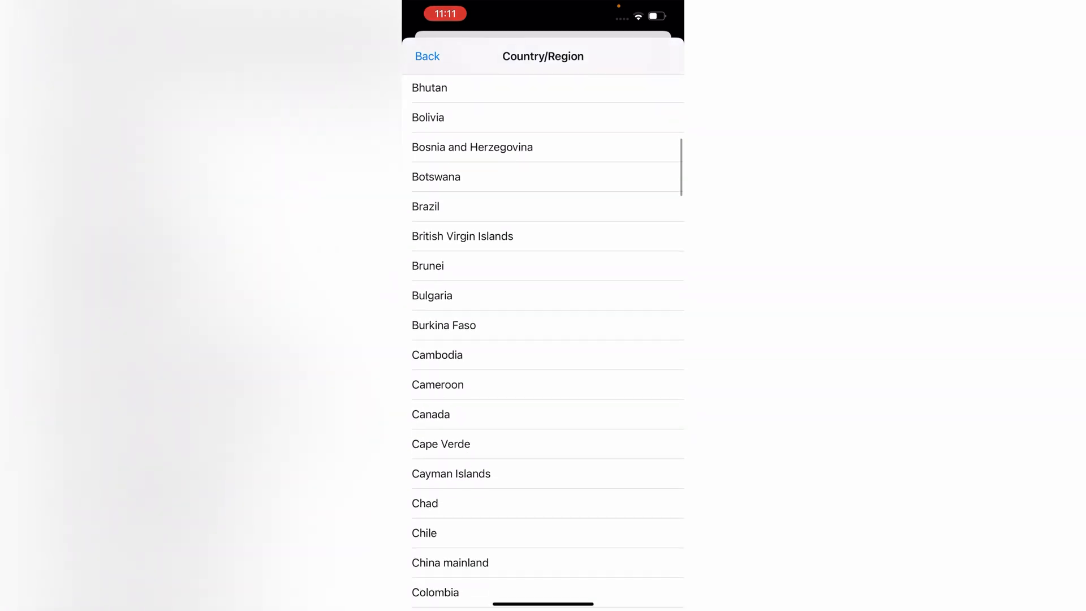
{"action": "scroll", "scroll_direction": "down", "scroll_amount": 3}
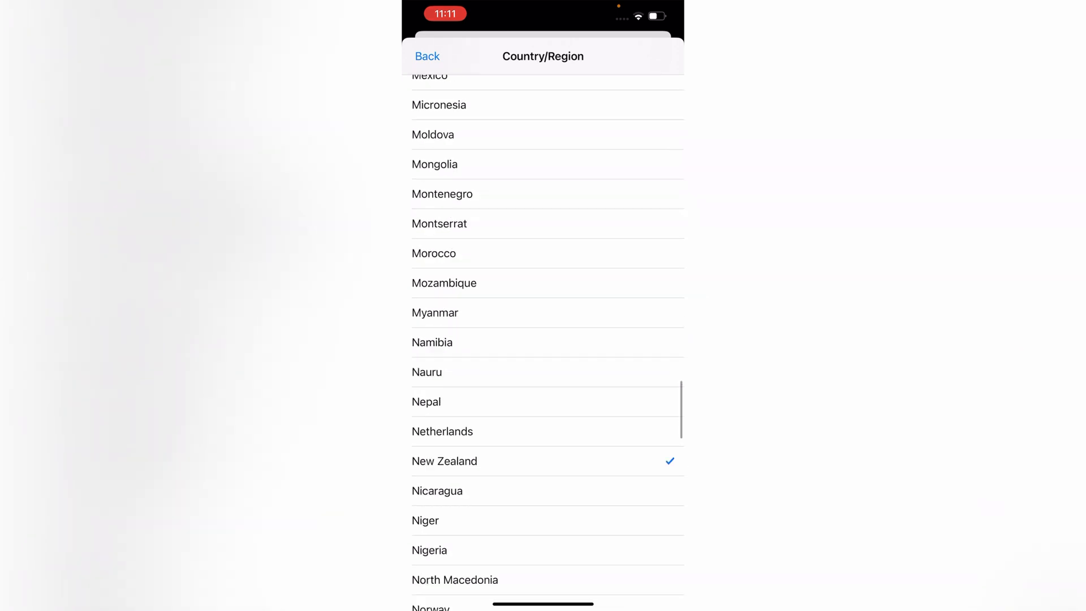
{"action": "scroll", "scroll_direction": "down", "scroll_amount": 3}
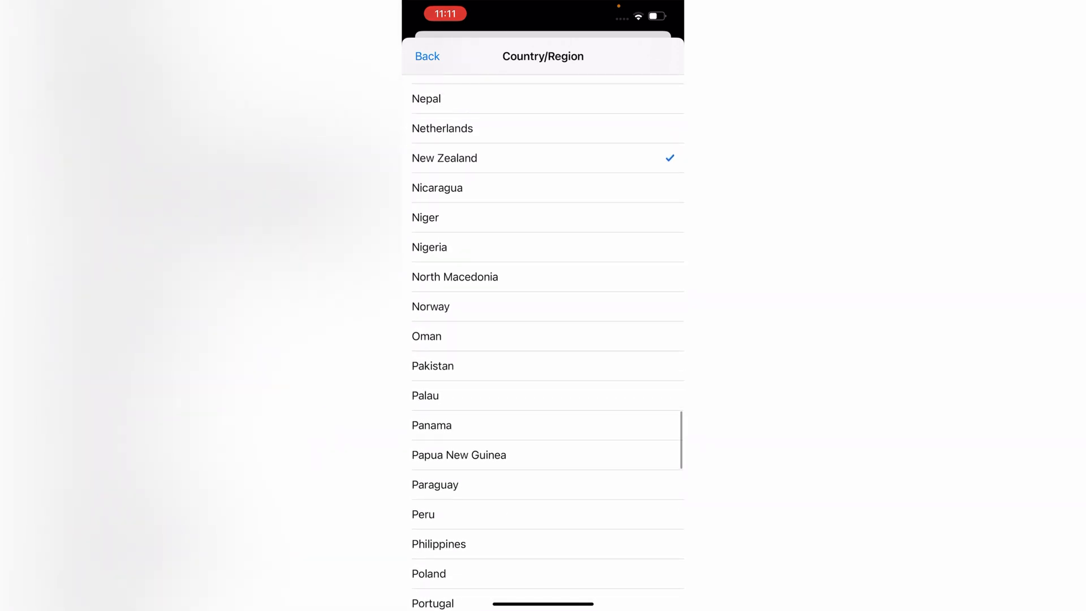